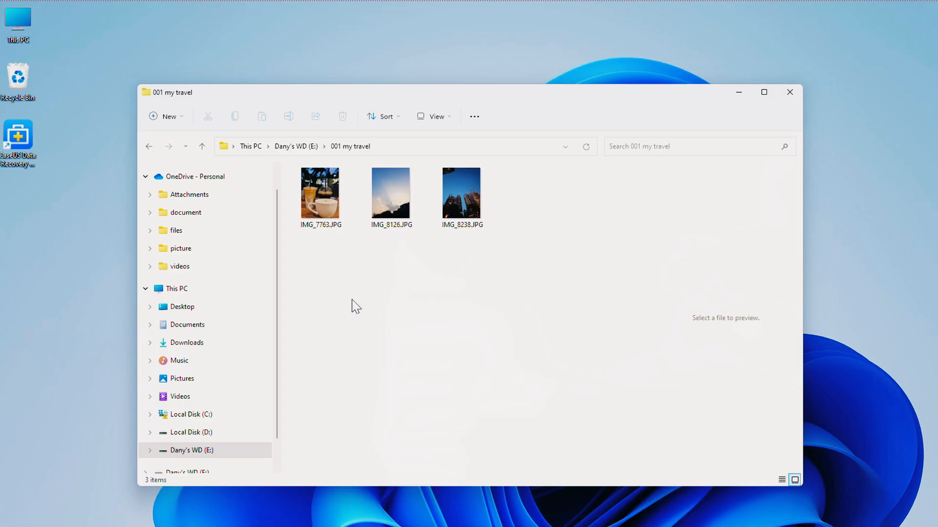
mouse_move(509, 245)
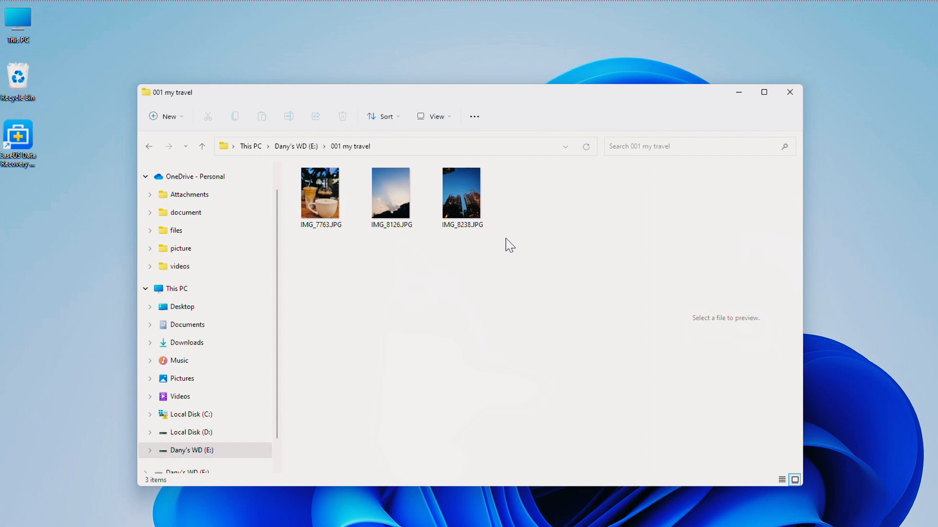
Step: Select all the JPG travel photos in the 001 my travel folder to delete them
key("ctrl+a")
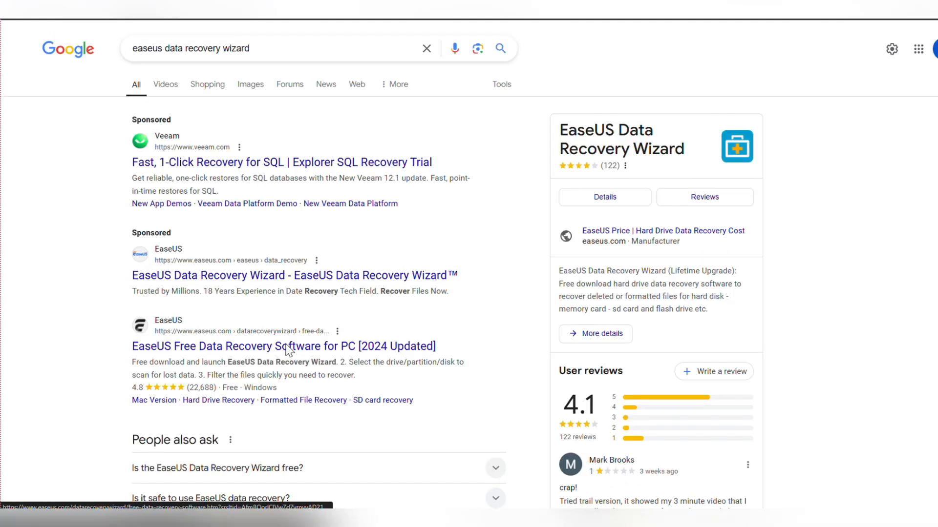
Step: Open the EaseUS Free Data Recovery Software result and scroll to the Free/Pro comparison
left_click(283, 346)
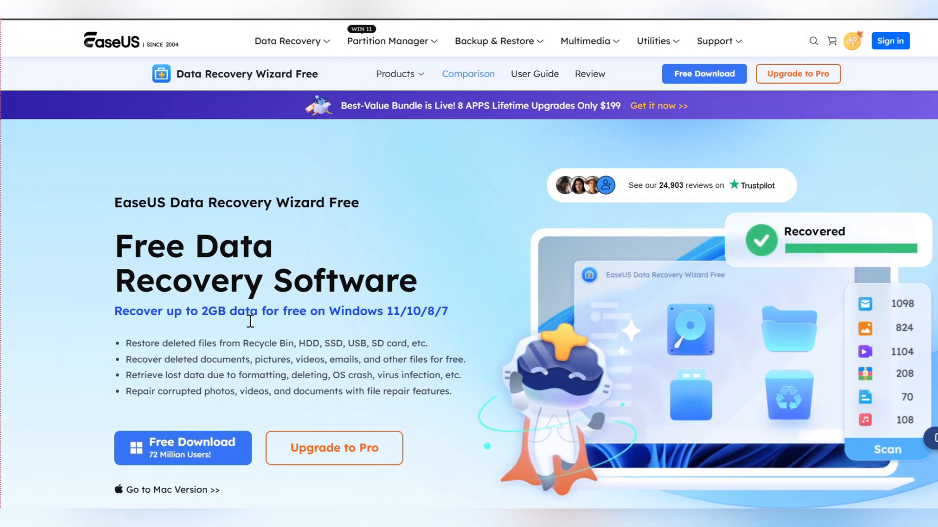
scroll("down", 3)
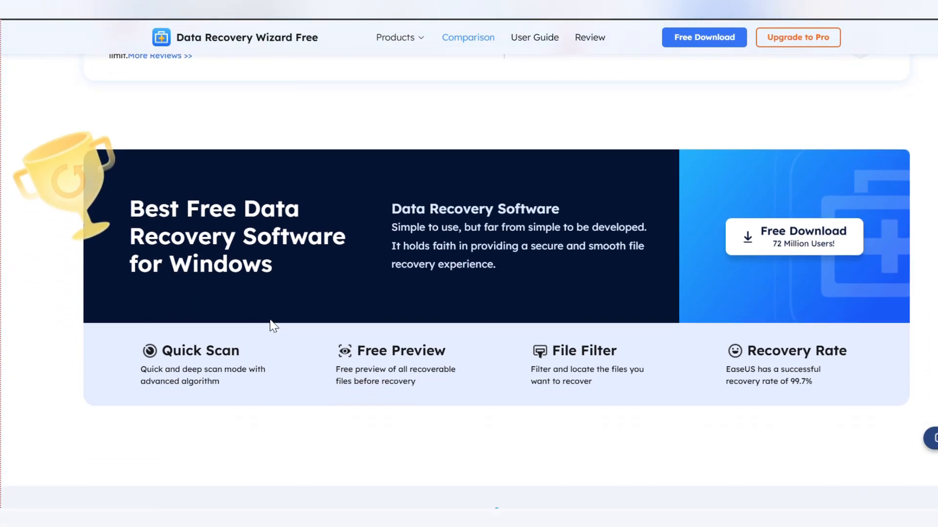
scroll("down", 3)
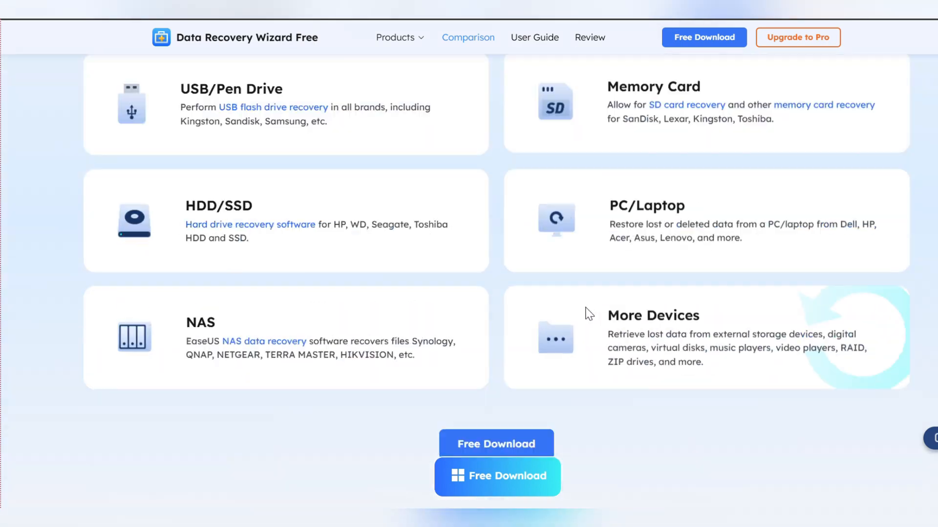
scroll("down", 3)
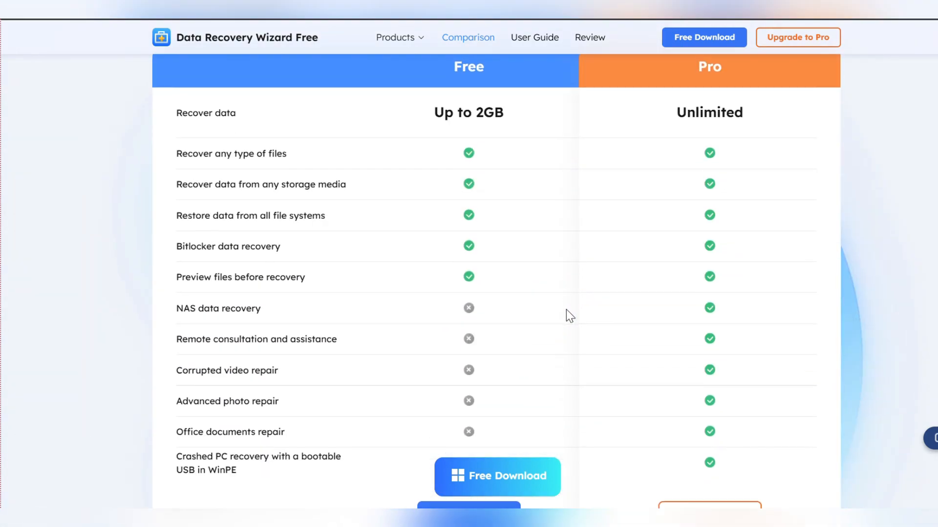
scroll("down", 3)
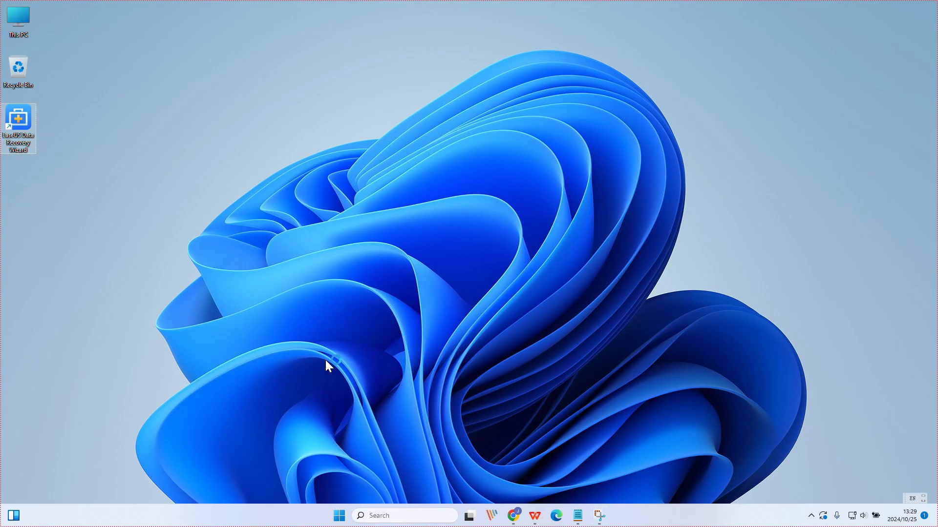
Step: Launch EaseUS Data Recovery Wizard from the desktop and start scanning drive E: for lost data
double_click(19, 123)
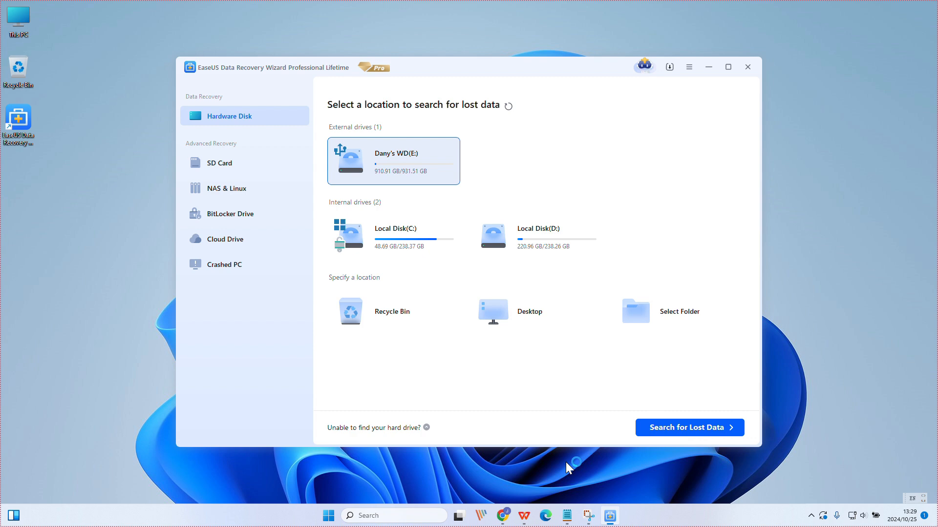
mouse_move(399, 110)
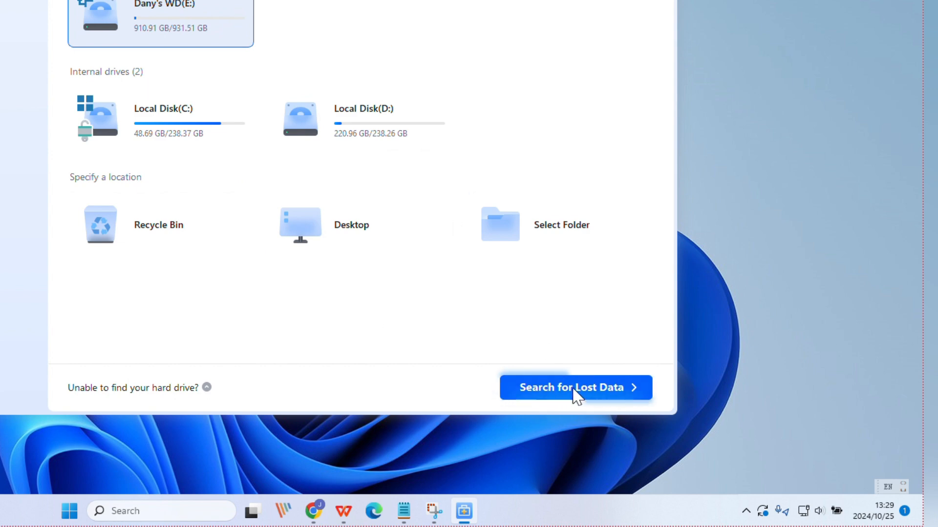
left_click(575, 387)
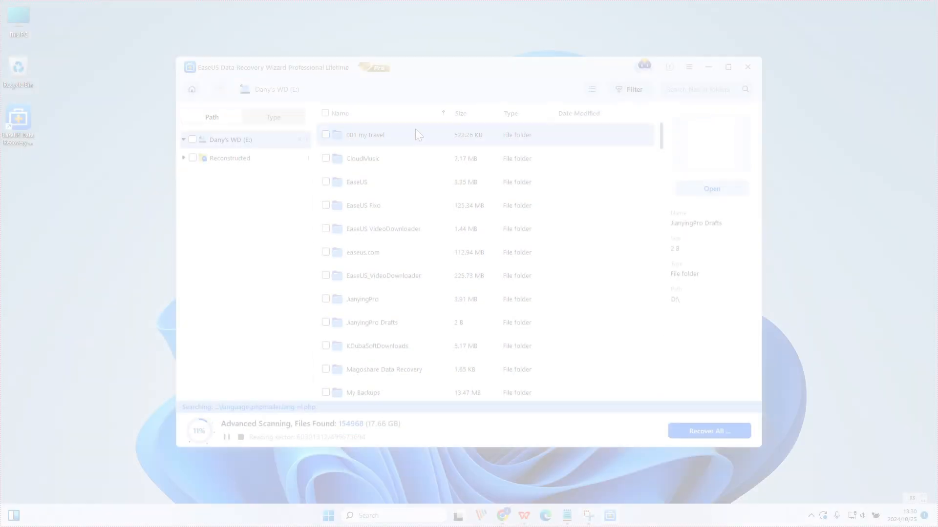
Step: Open the found 001 my travel folder and preview its JPG photos
double_click(365, 135)
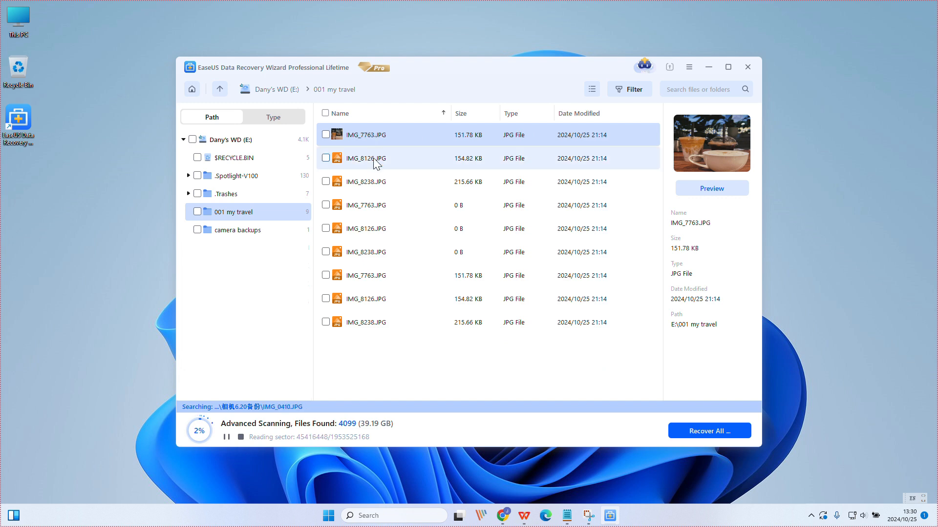
left_click(366, 182)
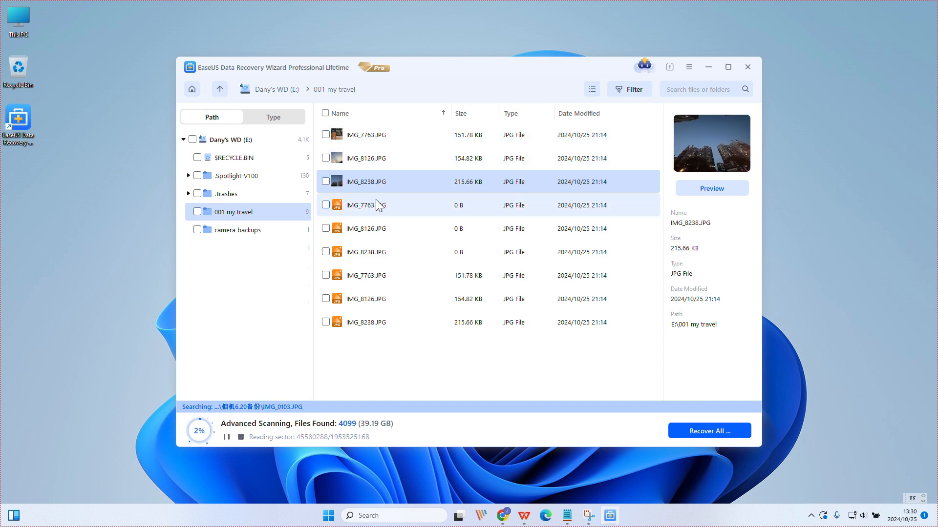
left_click(365, 135)
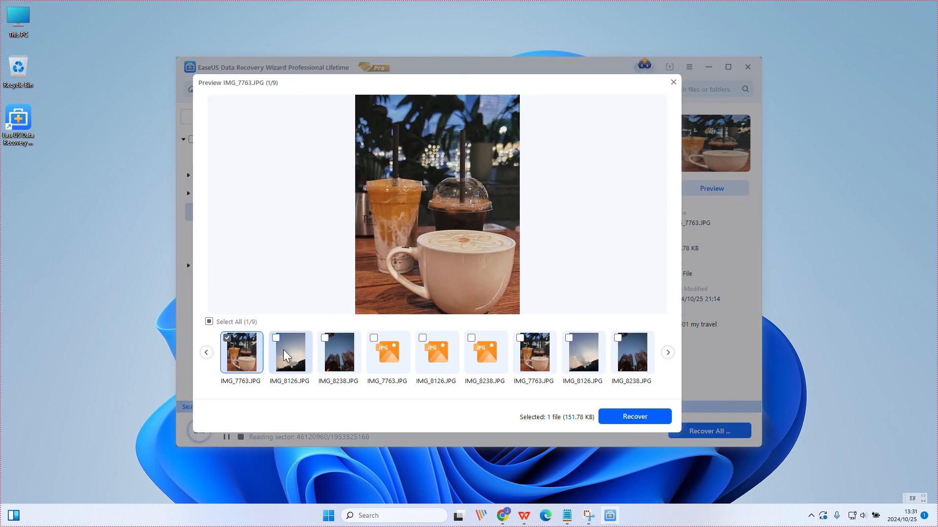
Step: Mark the remaining photo and start recovering all three to a custom folder
left_click(338, 353)
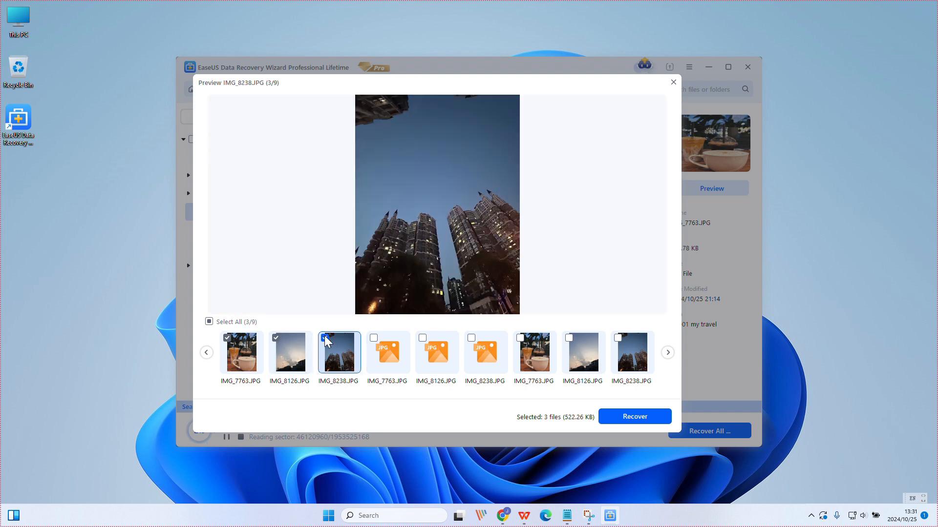
left_click(634, 417)
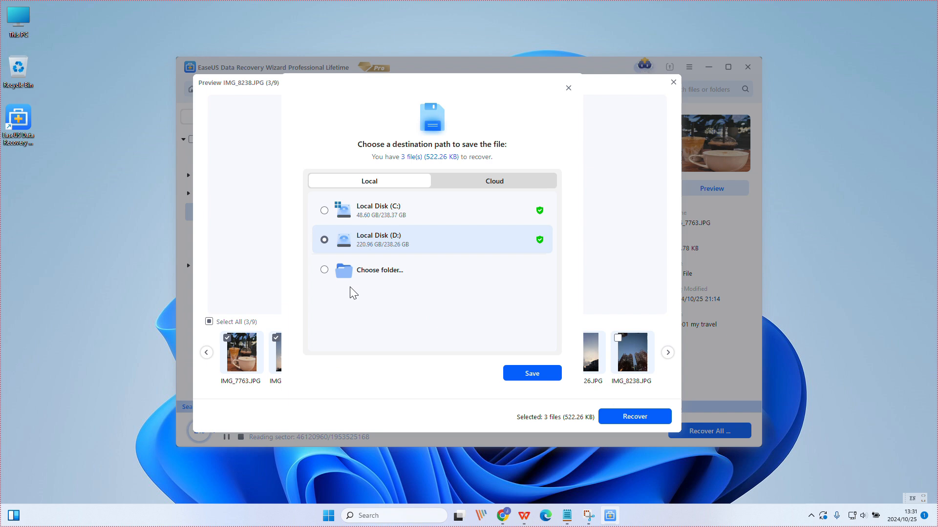
left_click(324, 270)
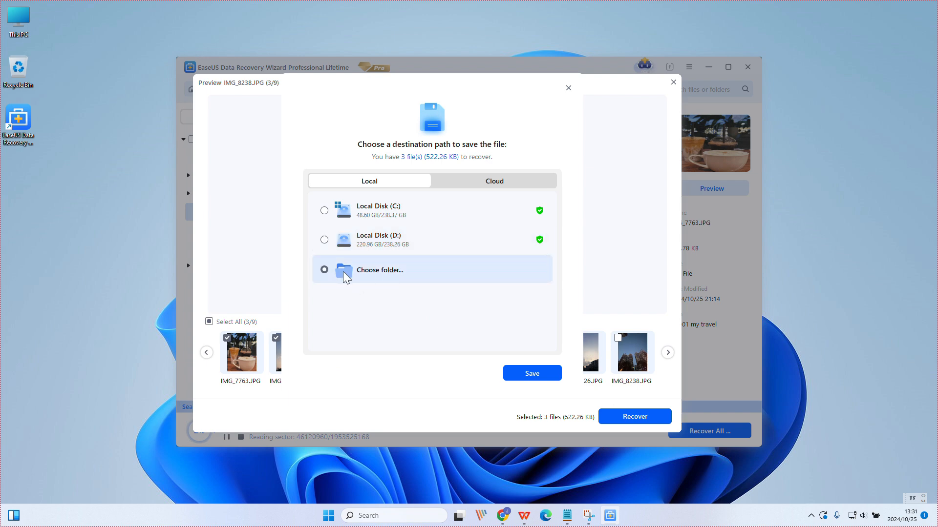
mouse_move(476, 355)
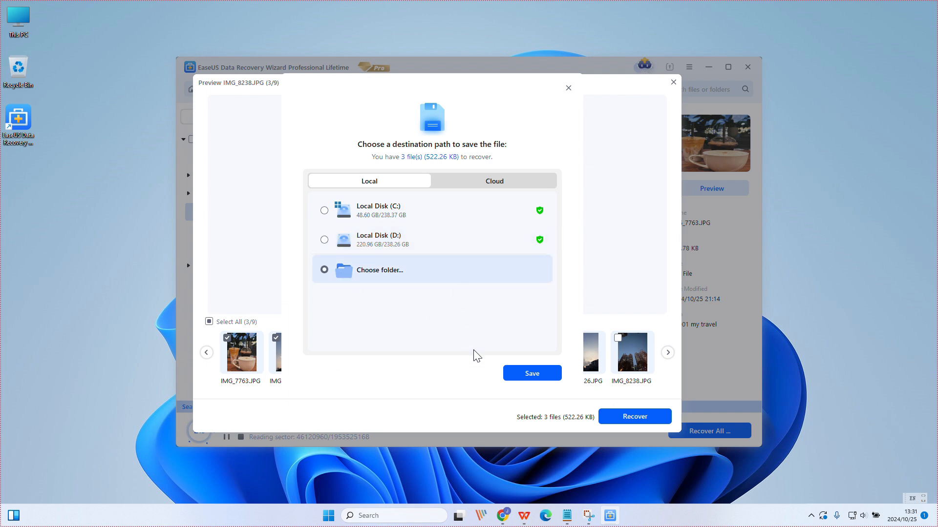
left_click(531, 373)
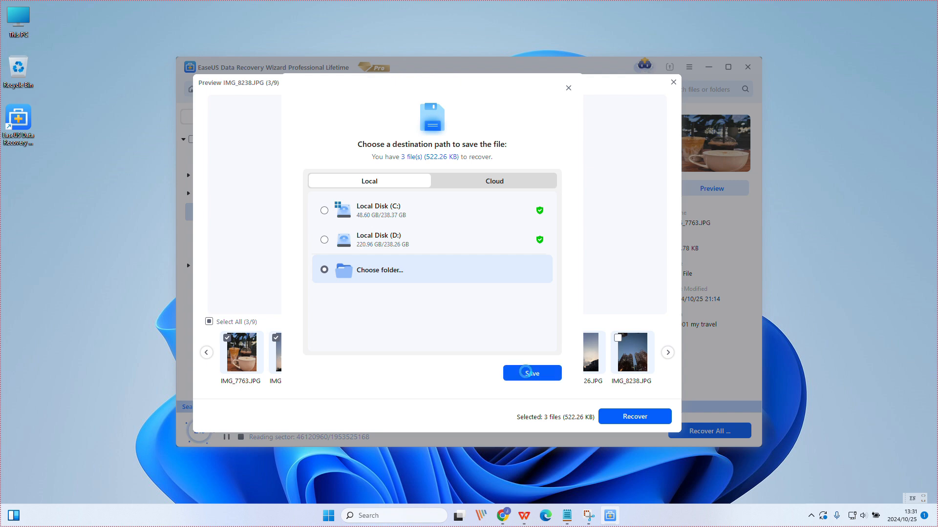
left_click(531, 373)
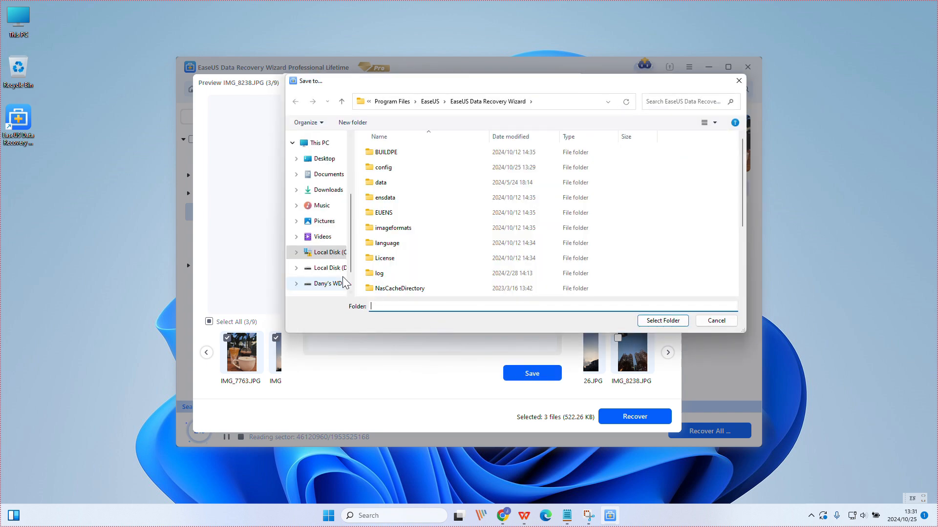
Step: Choose Local Disk (C:) as the recovery destination and confirm it
left_click(326, 252)
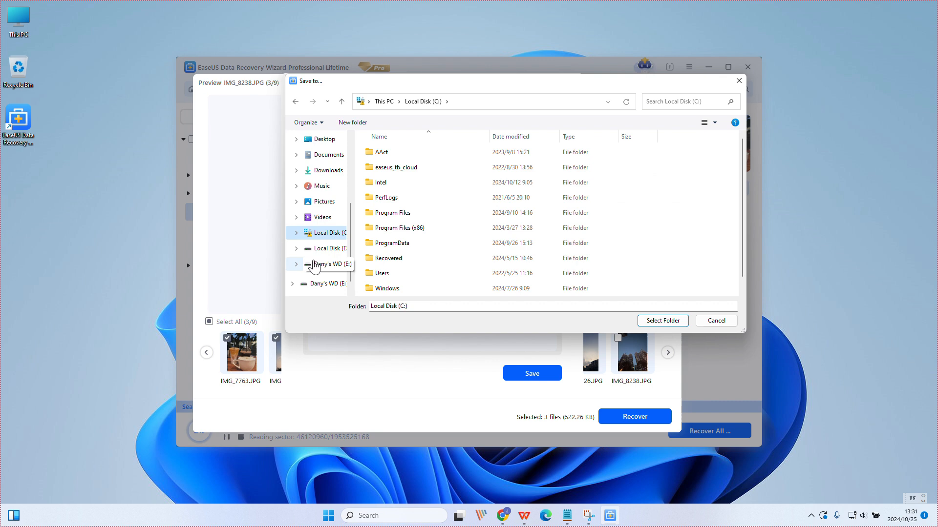
scroll("down", 3)
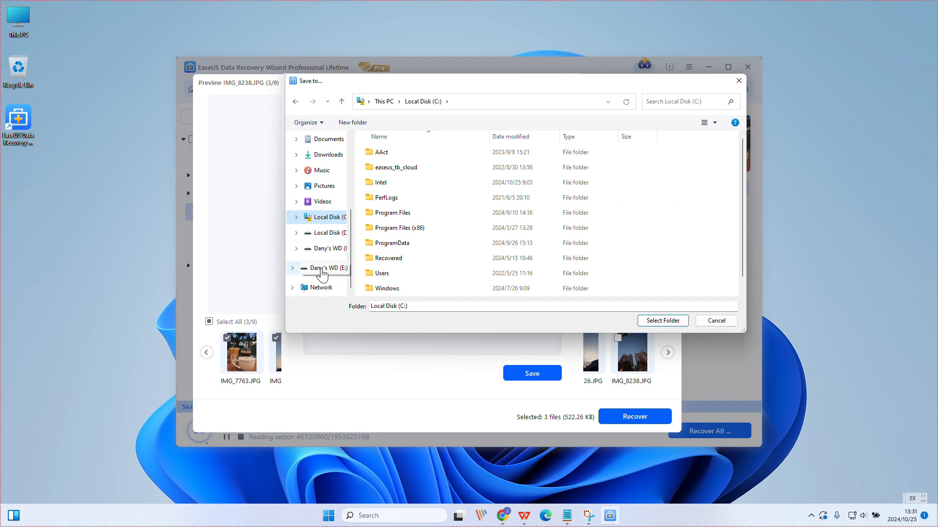
scroll("down", 3)
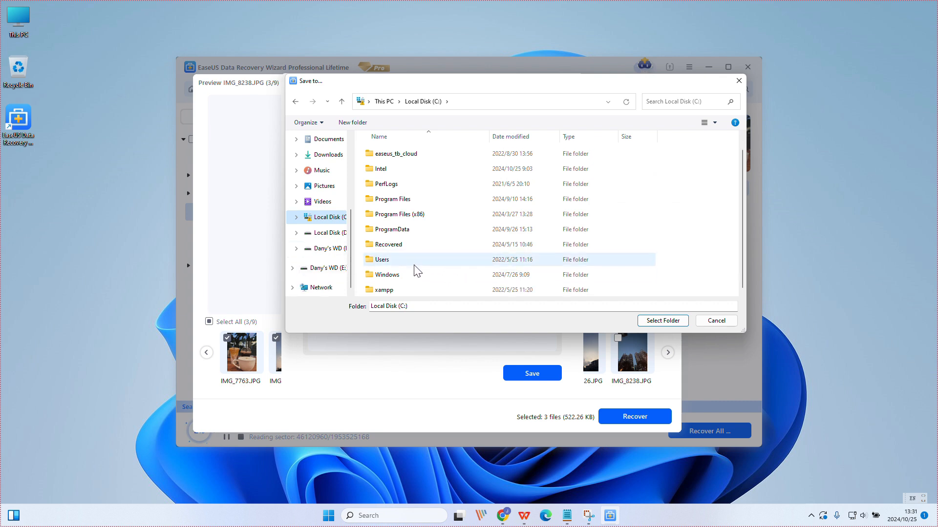
scroll("up", 3)
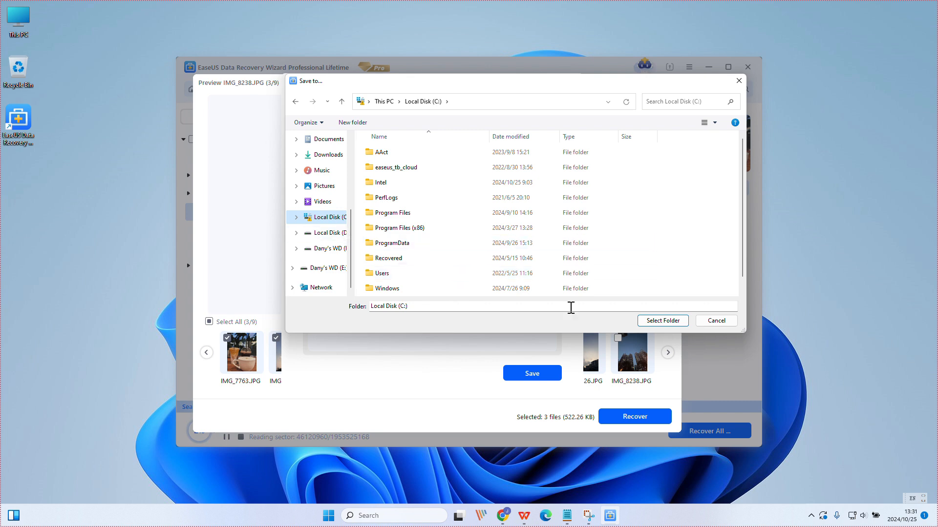
left_click(662, 321)
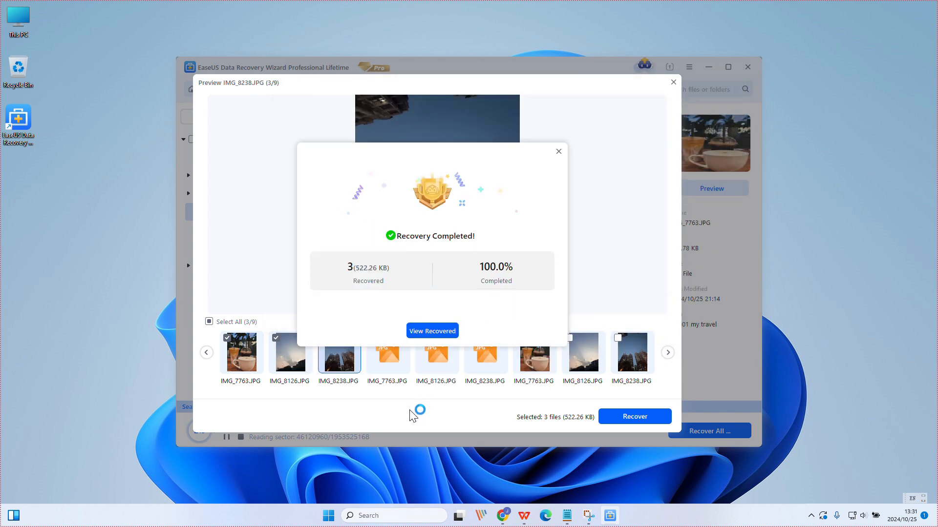
Step: Open the recovered files folder, view IMG_7763.JPG, and advance to the next photo
left_click(432, 331)
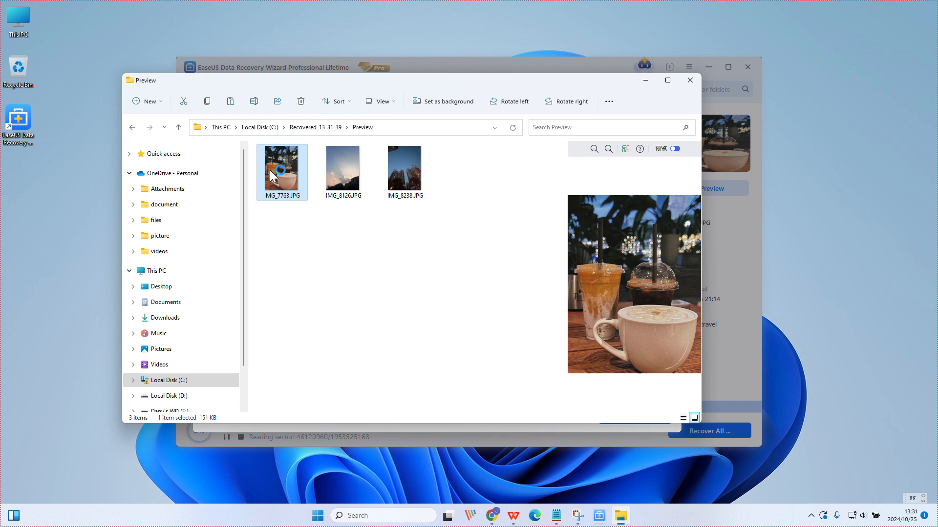
double_click(281, 168)
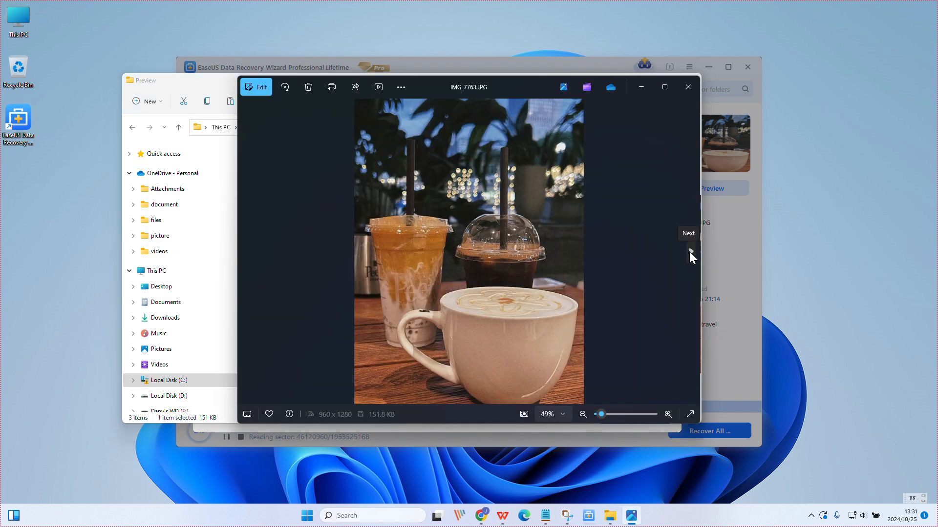
left_click(688, 248)
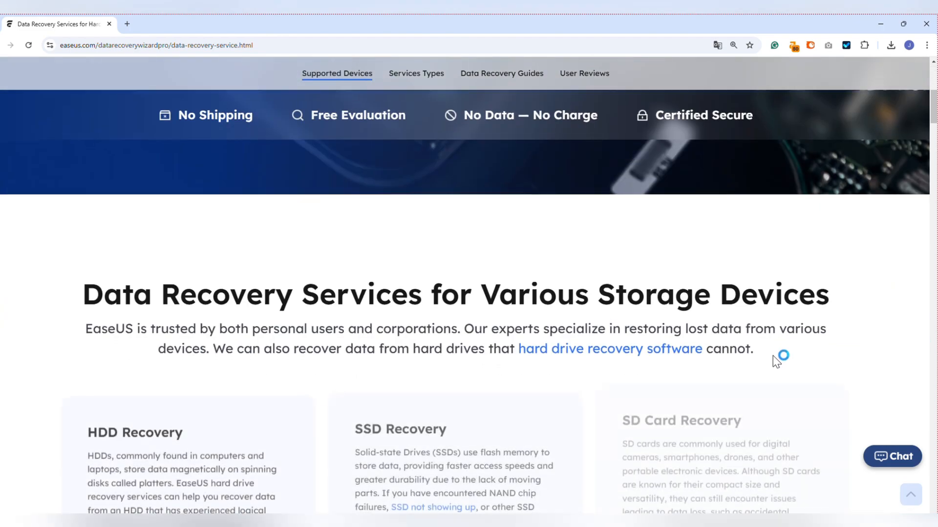
Step: Scroll through the Data Recovery Services page and start a live chat with EaseUS support
scroll("down", 3)
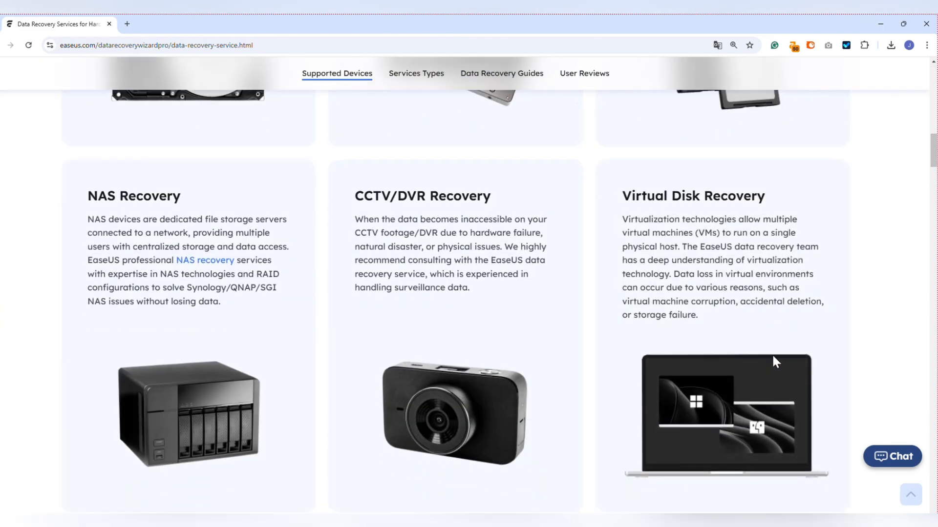
scroll("down", 3)
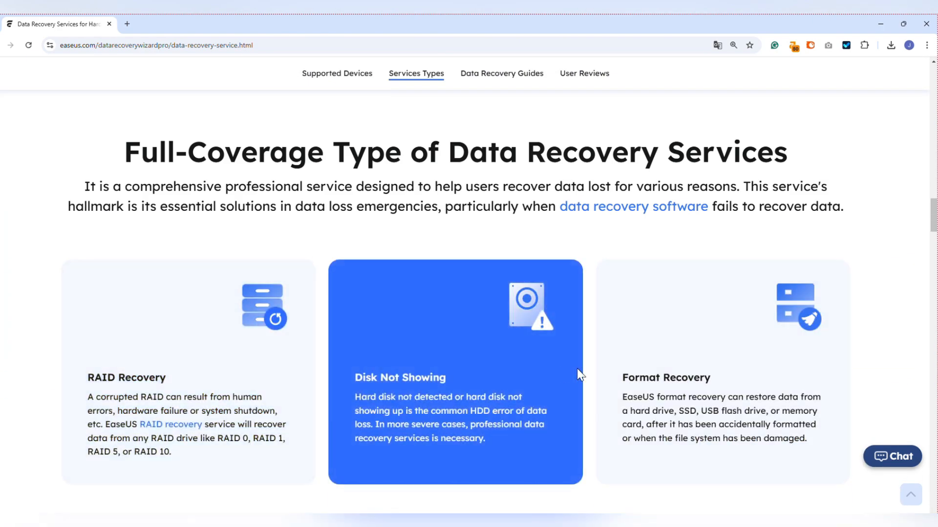
scroll("down", 3)
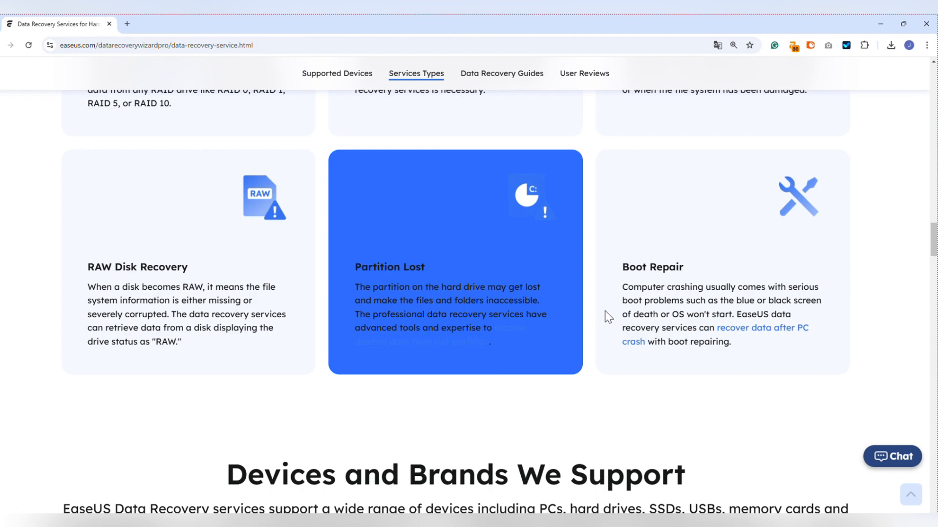
scroll("down", 3)
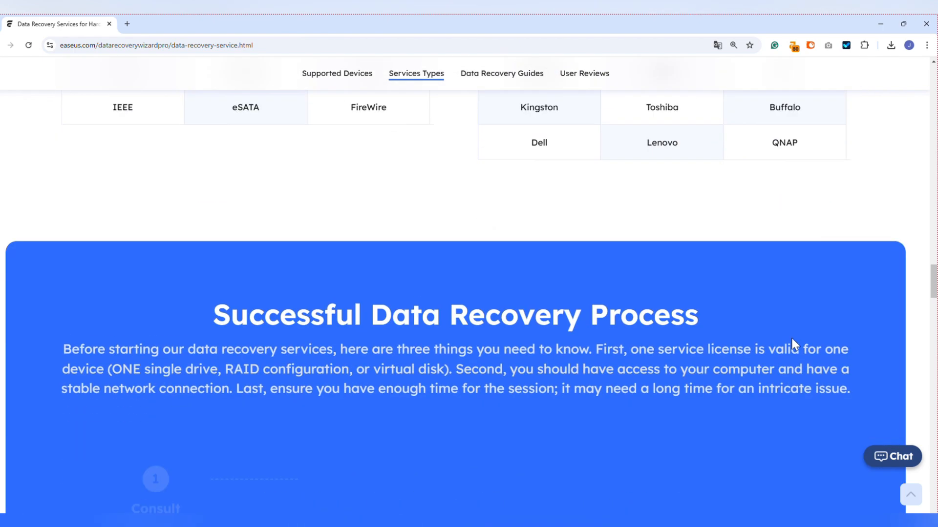
scroll("down", 3)
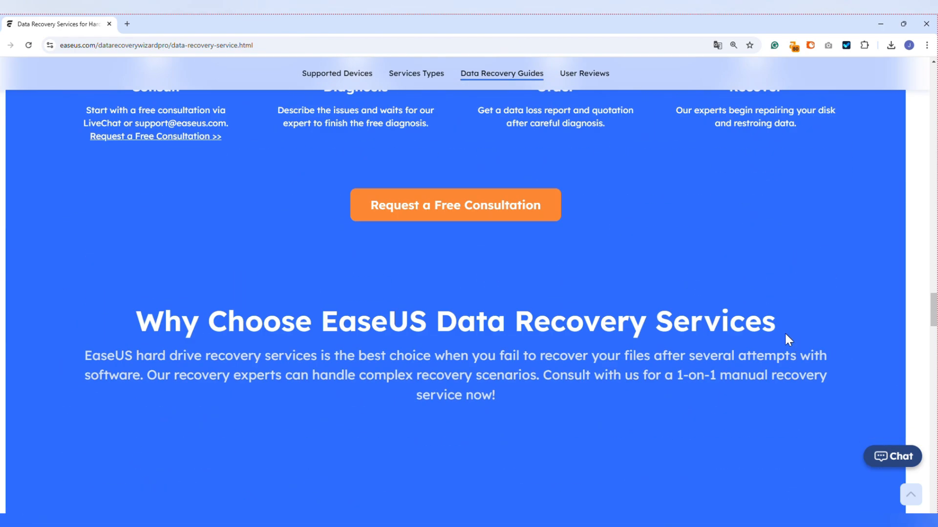
left_click(891, 456)
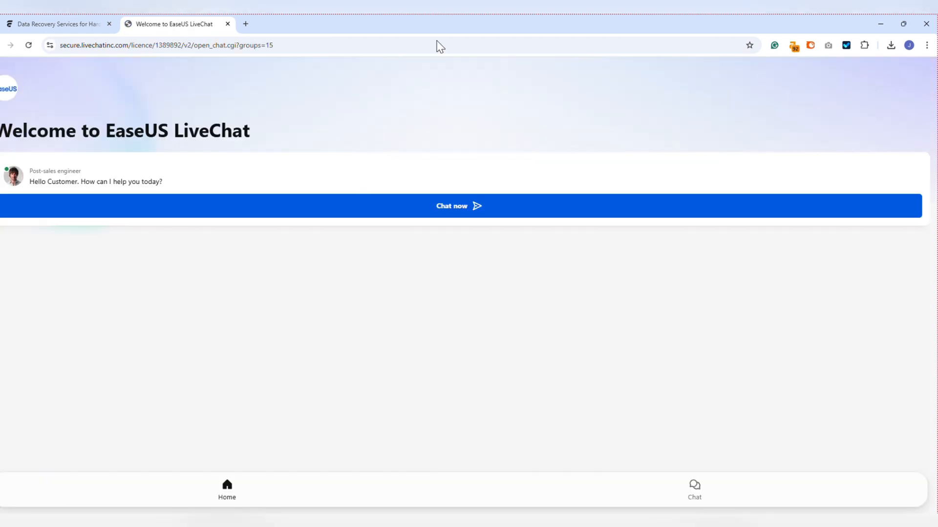
Step: Show the Data Recovery Wizard Pro page, zoomed in, scrolled to its partition recovery scenarios
left_click(57, 24)
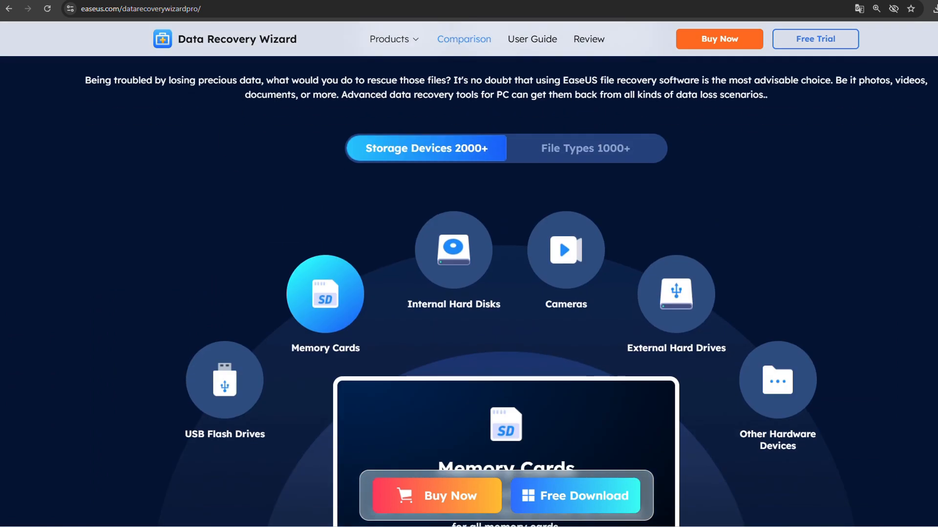
scroll("down", 3)
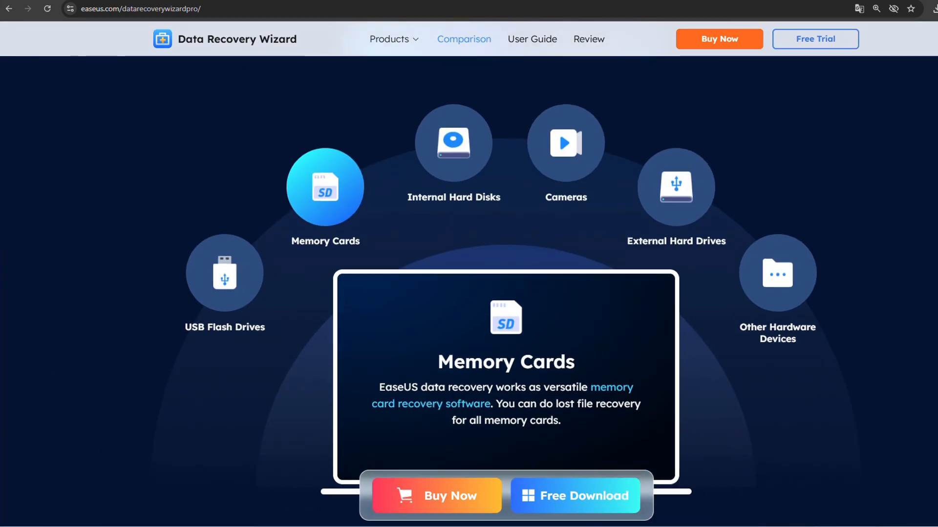
key("ctrl+plus")
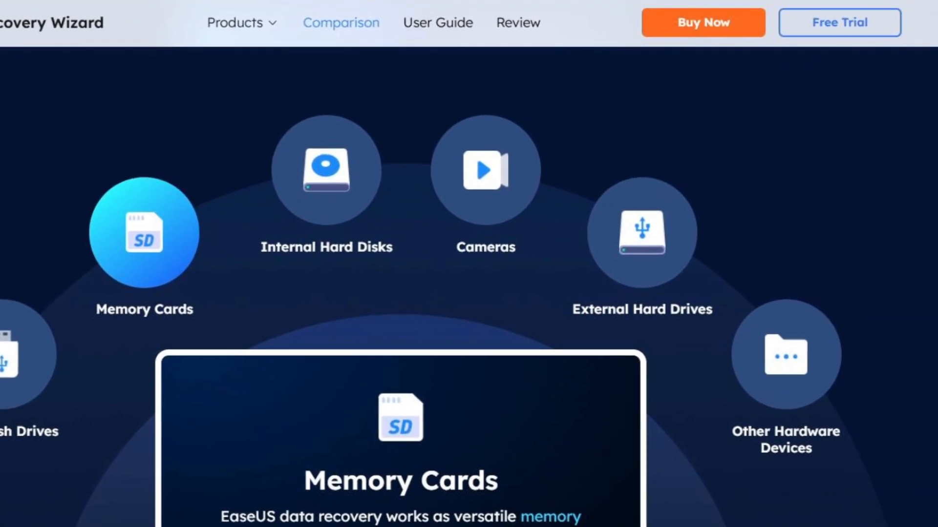
scroll("down", 3)
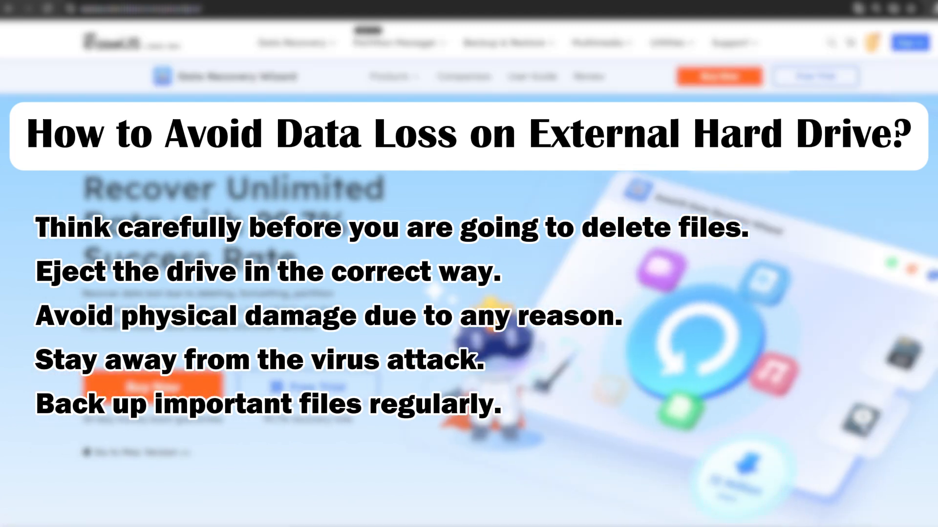
scroll("down", 3)
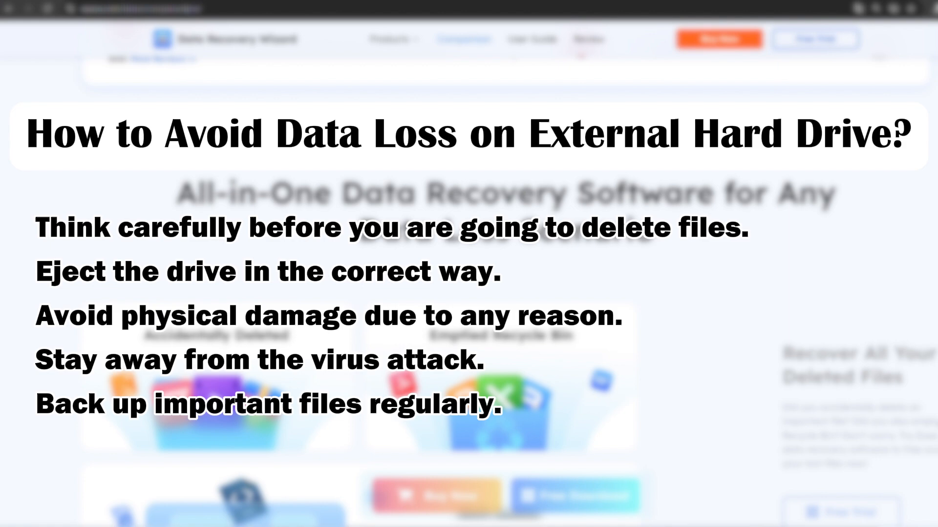
scroll("down", 3)
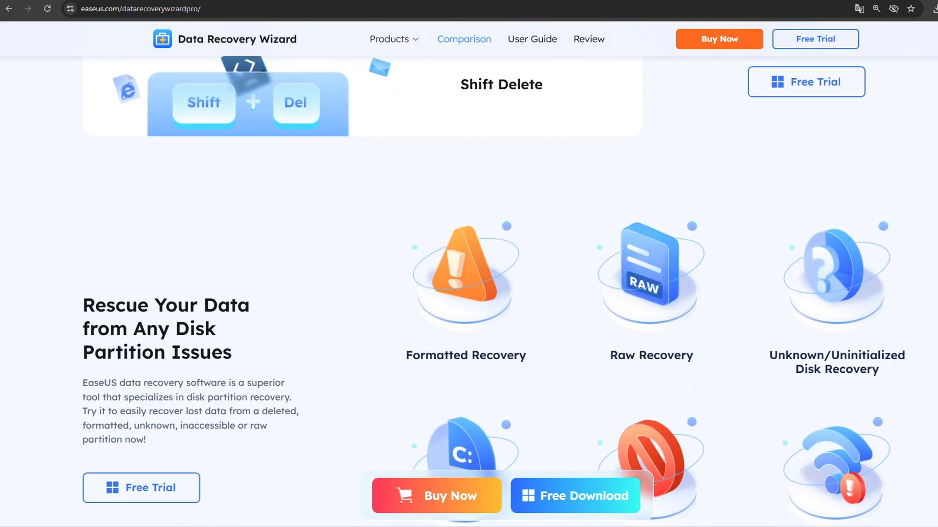
scroll("down", 3)
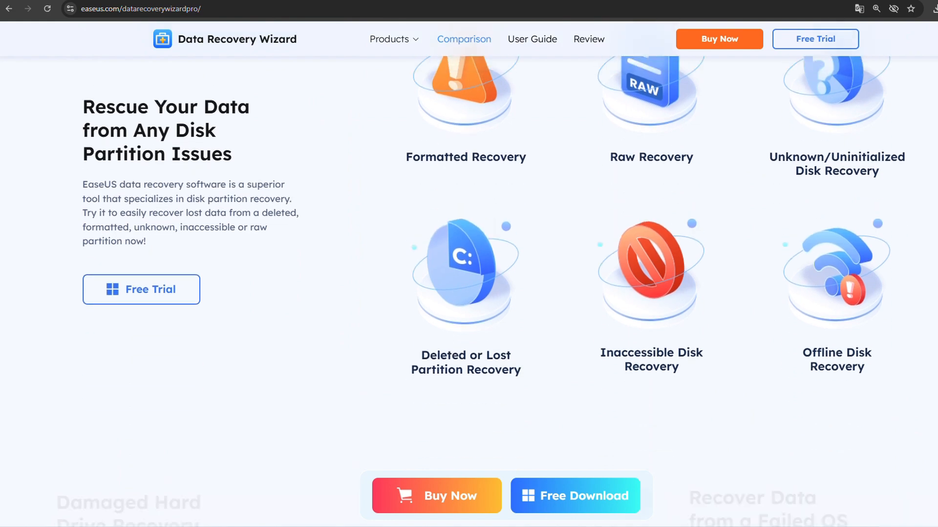
scroll("down", 3)
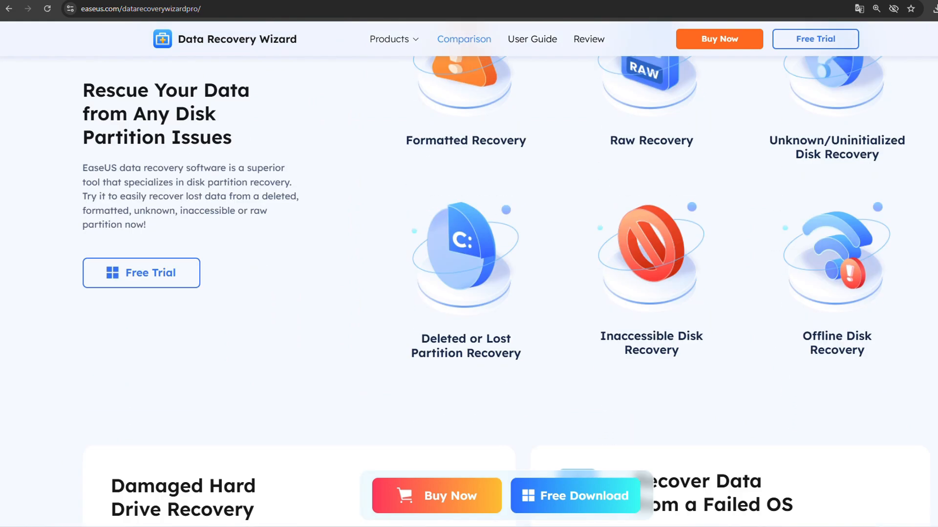